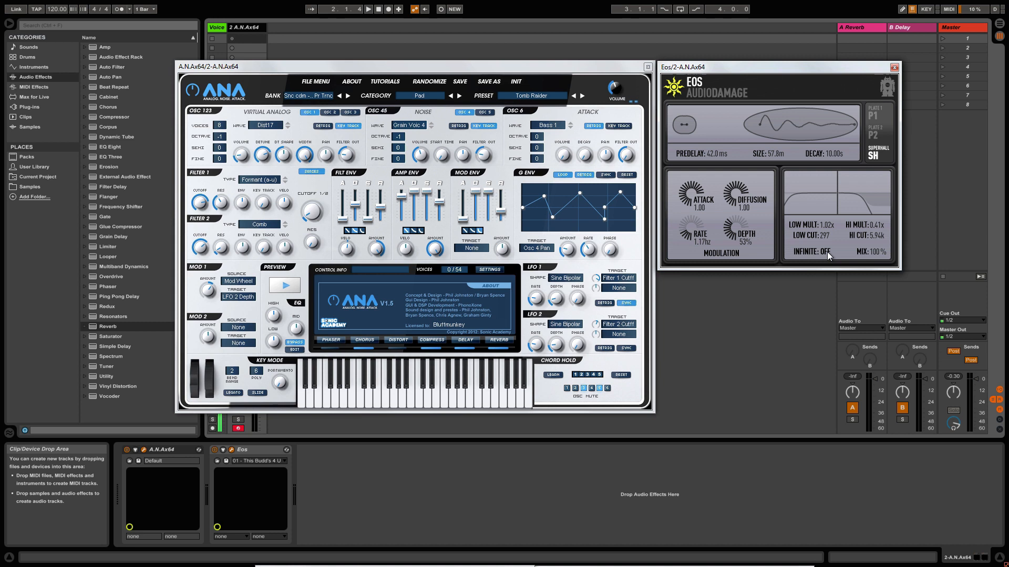
mouse_move(206, 361)
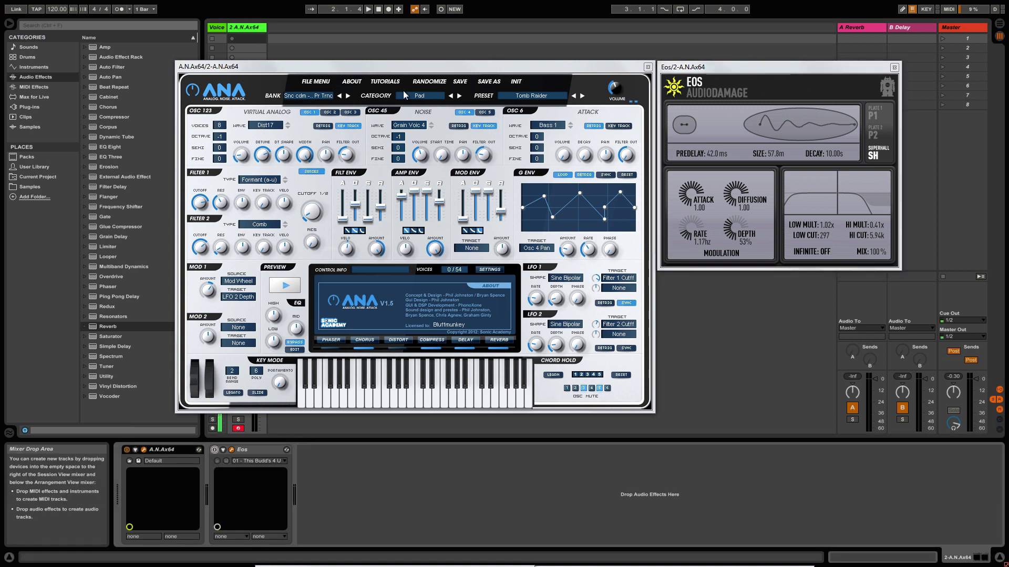
mouse_move(461, 68)
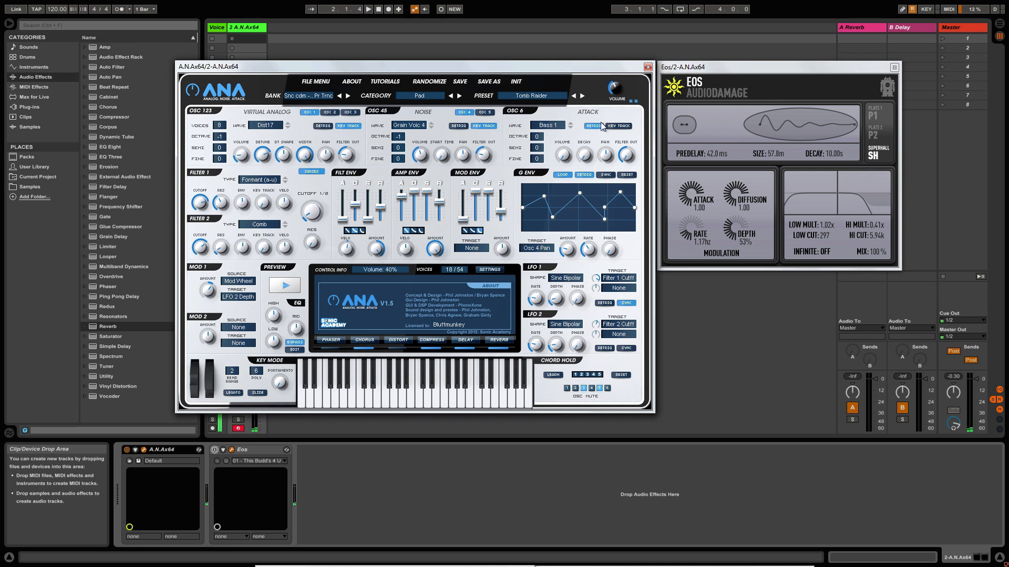
mouse_move(727, 122)
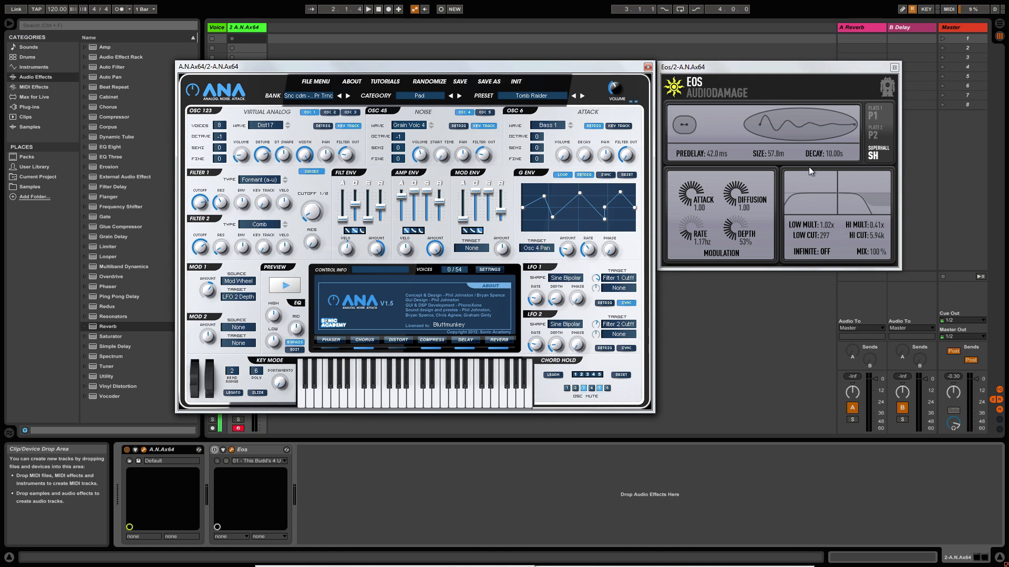
mouse_move(848, 182)
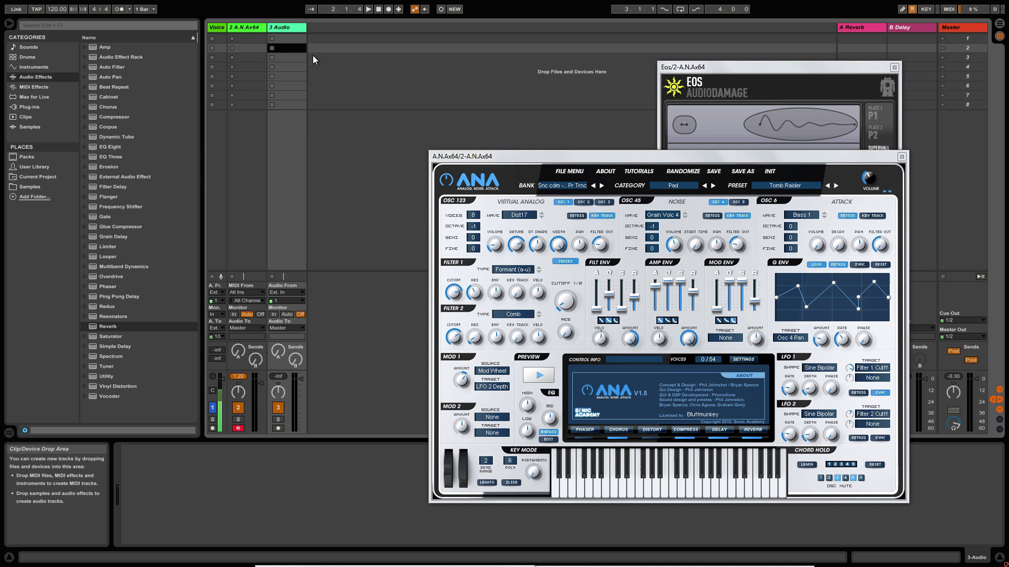
Set the new audio track's Audio From input to Resampling.
left_click(286, 292)
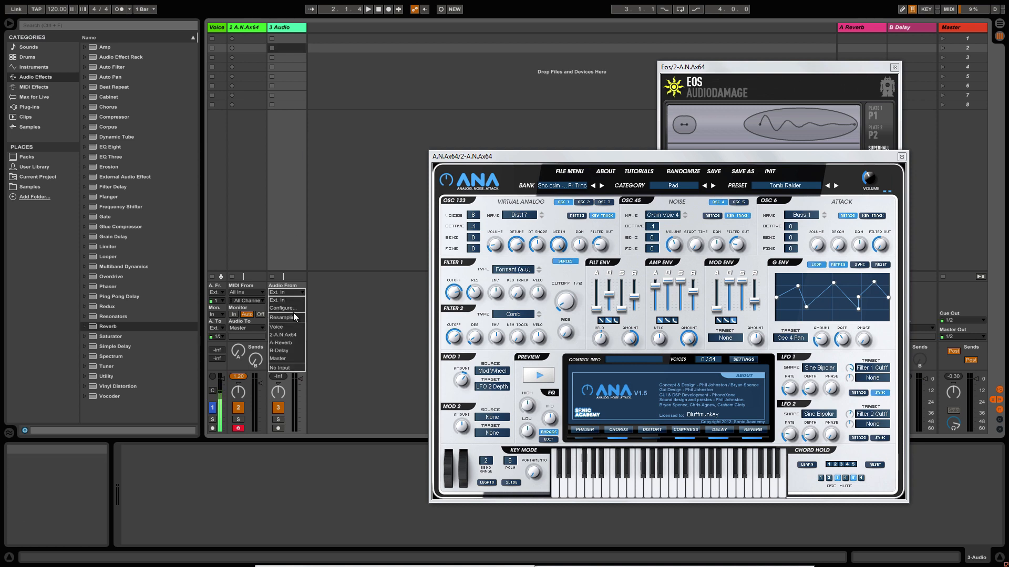
left_click(285, 318)
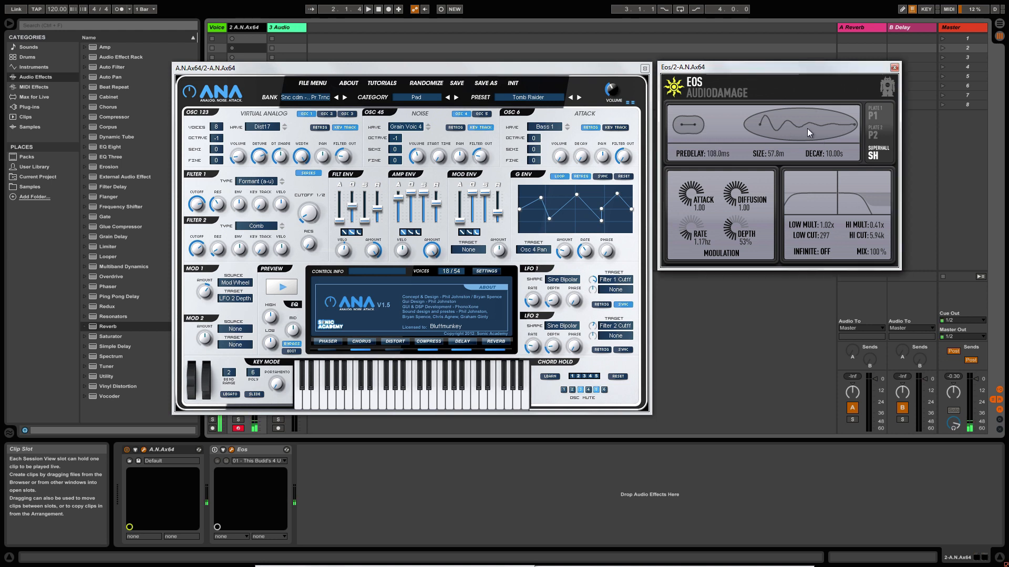
mouse_move(793, 126)
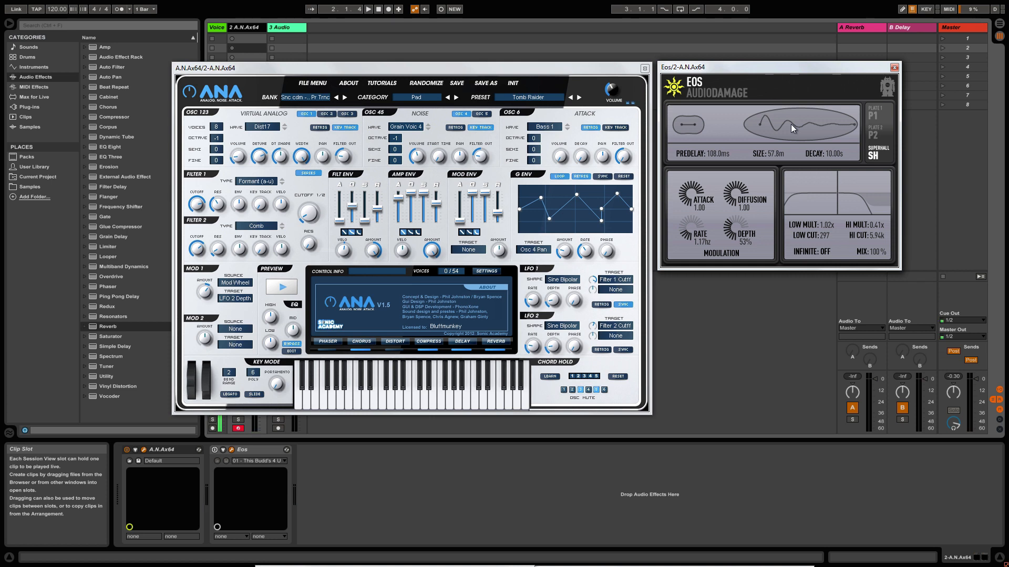
mouse_move(540, 72)
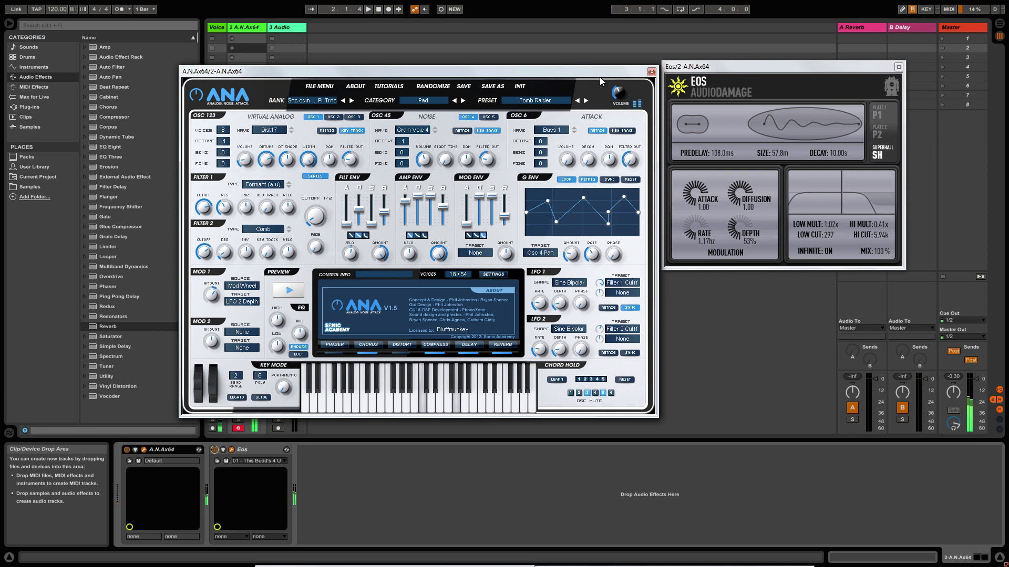
mouse_move(600, 80)
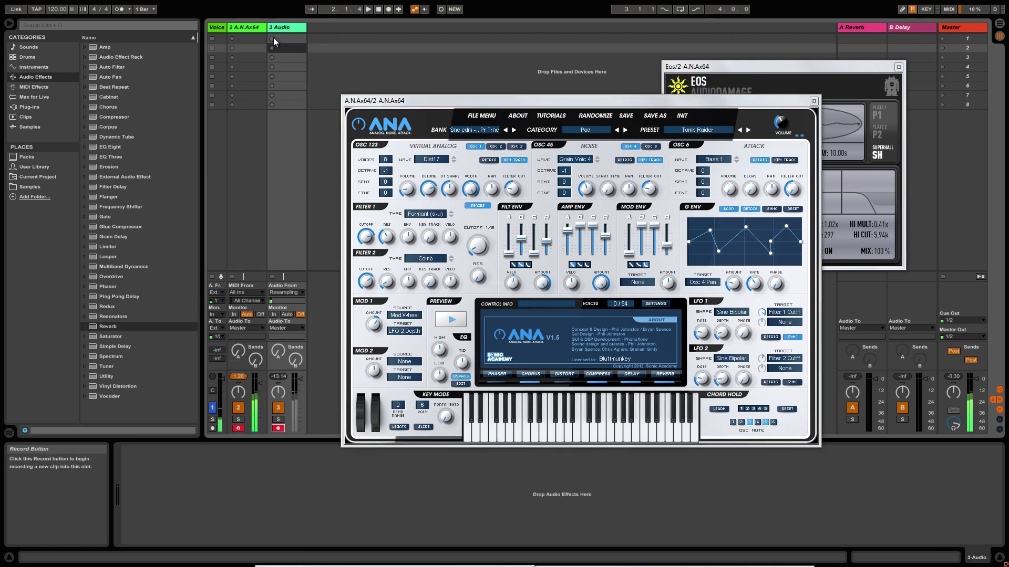
Start recording the reverb pad into the resampling track's first clip slot.
left_click(272, 38)
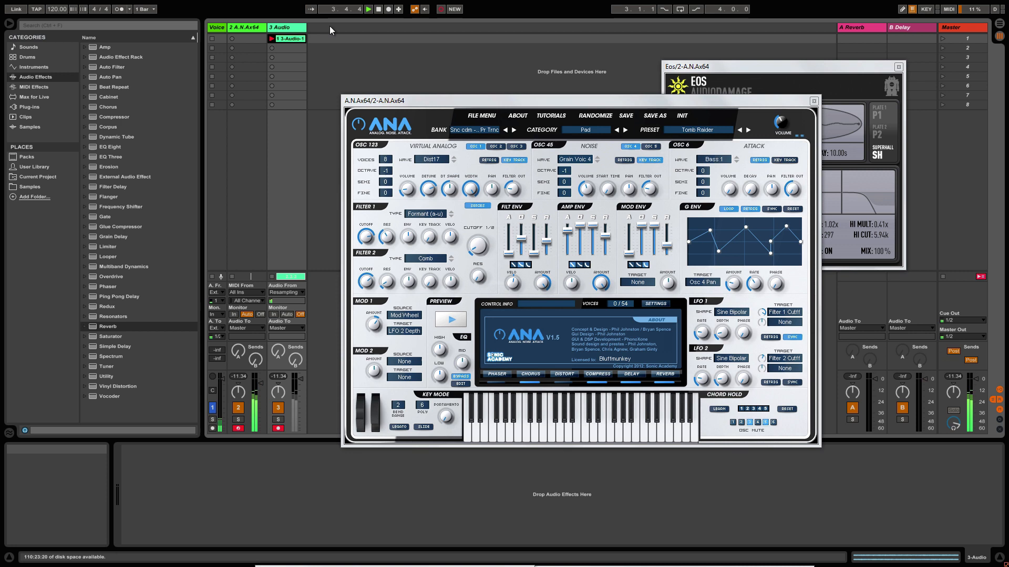
mouse_move(378, 9)
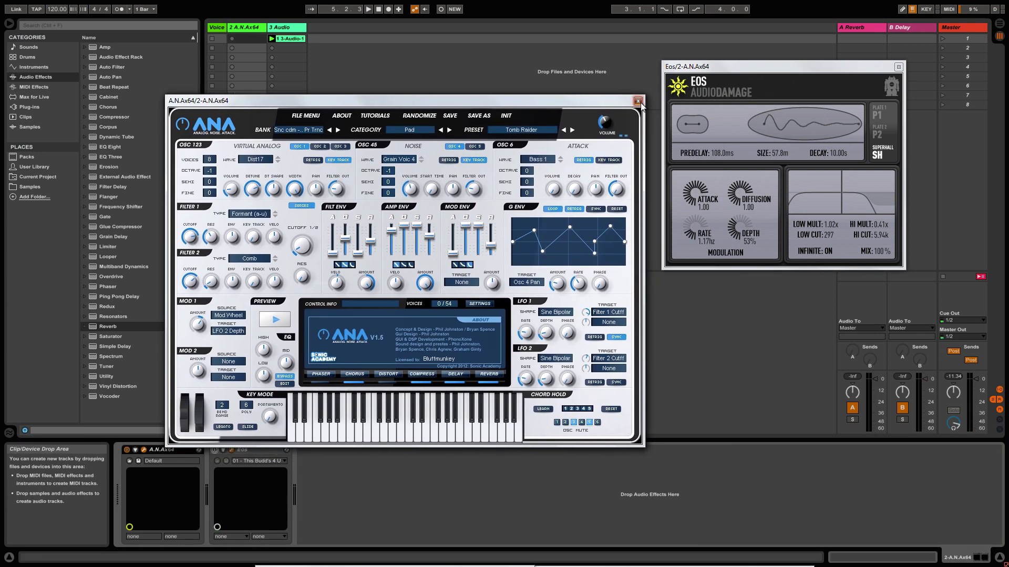
Close the ANA and Eos windows and launch the recorded pad clip for playback.
left_click(638, 102)
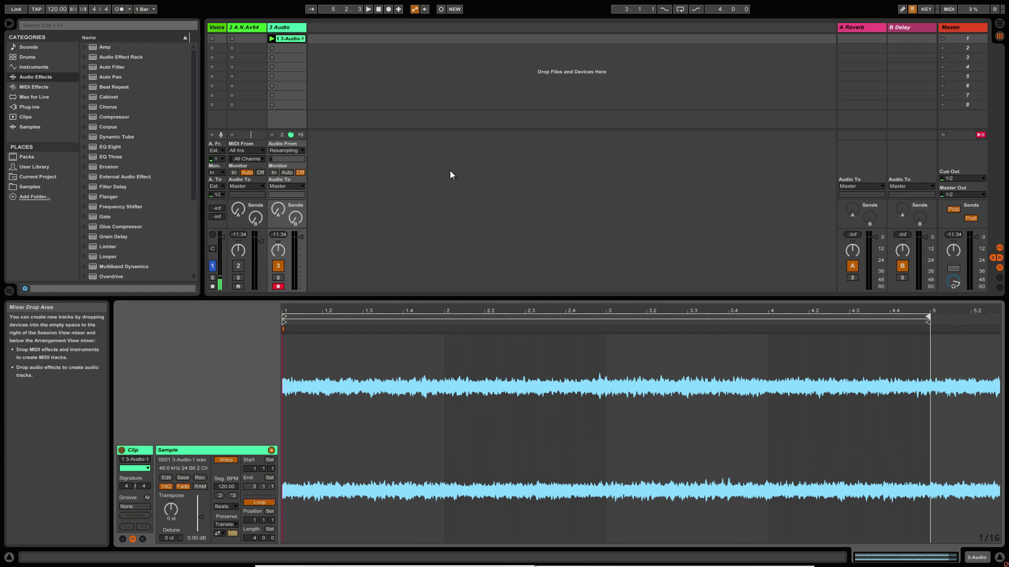
left_click(271, 38)
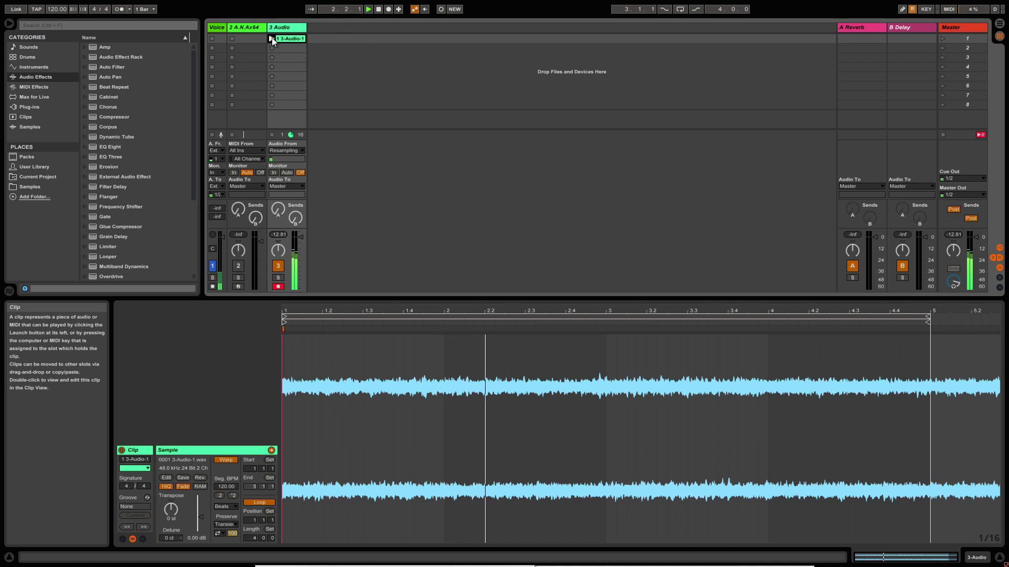
left_click(272, 38)
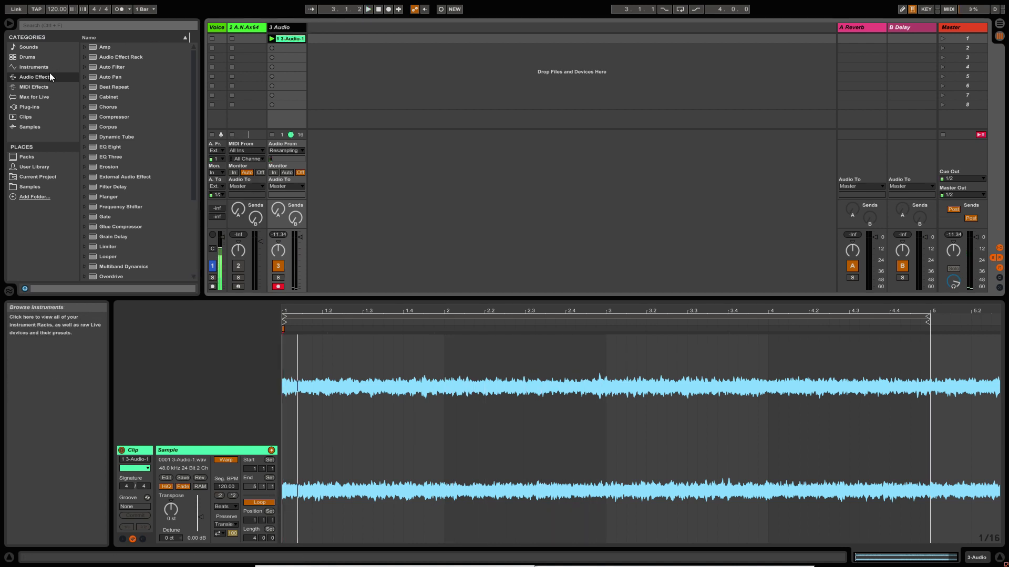
Load the recorded pad clip into a Simpler on a new track from the Instruments browser.
left_click(34, 67)
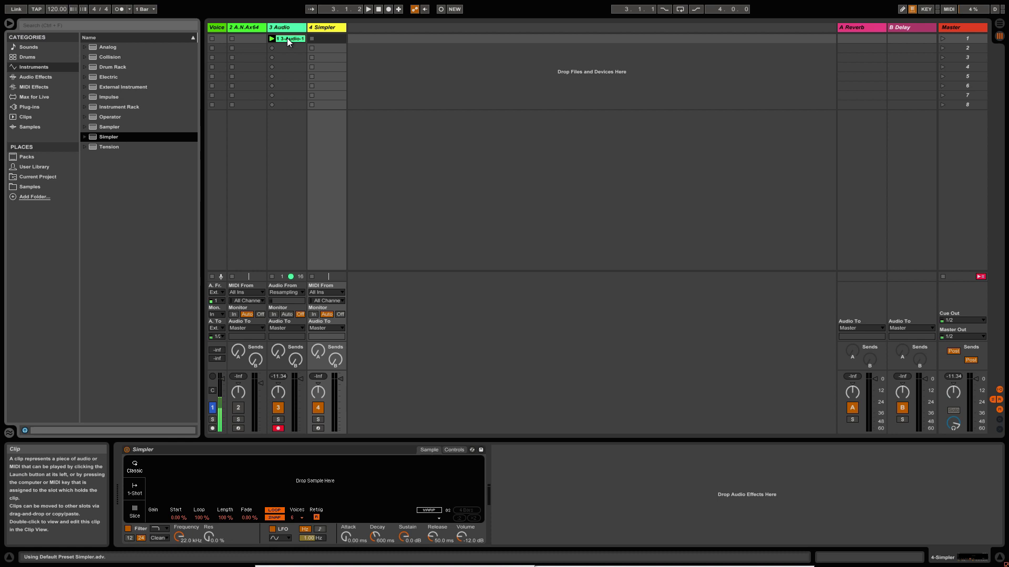
left_click(324, 27)
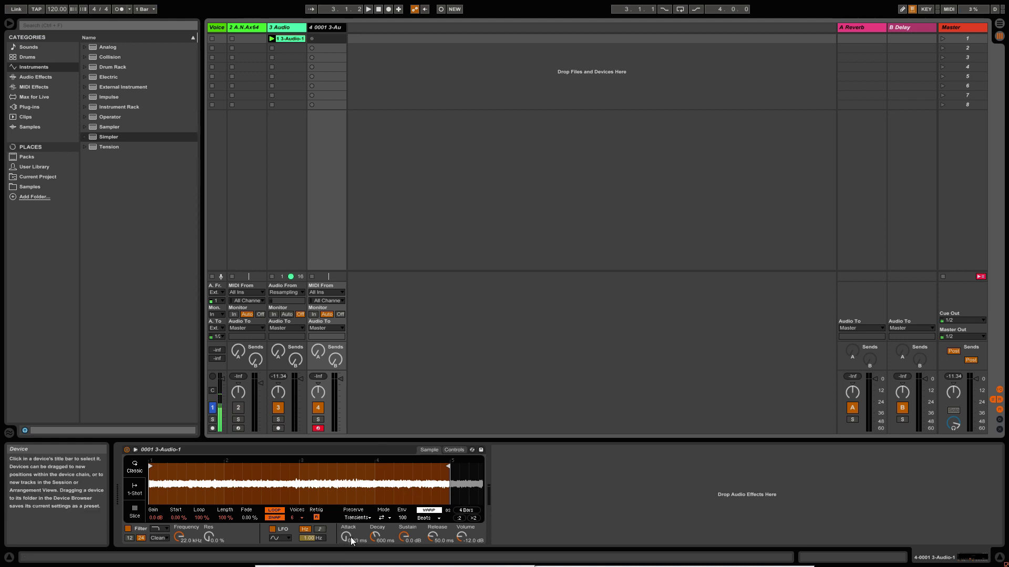
mouse_move(346, 538)
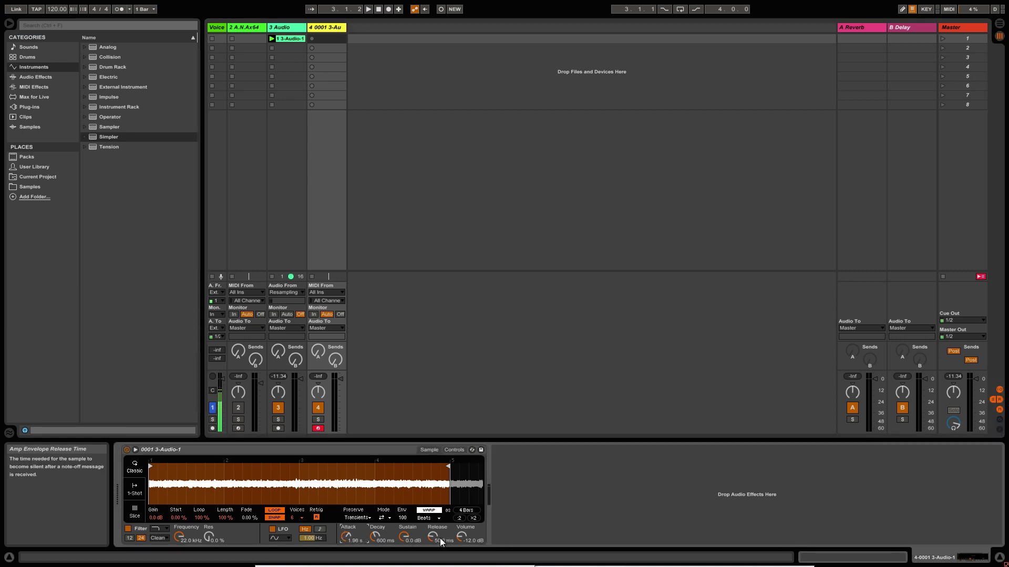
Lengthen Simpler's release to about 25 seconds and raise its output volume.
left_click_drag(435, 536, 435, 508)
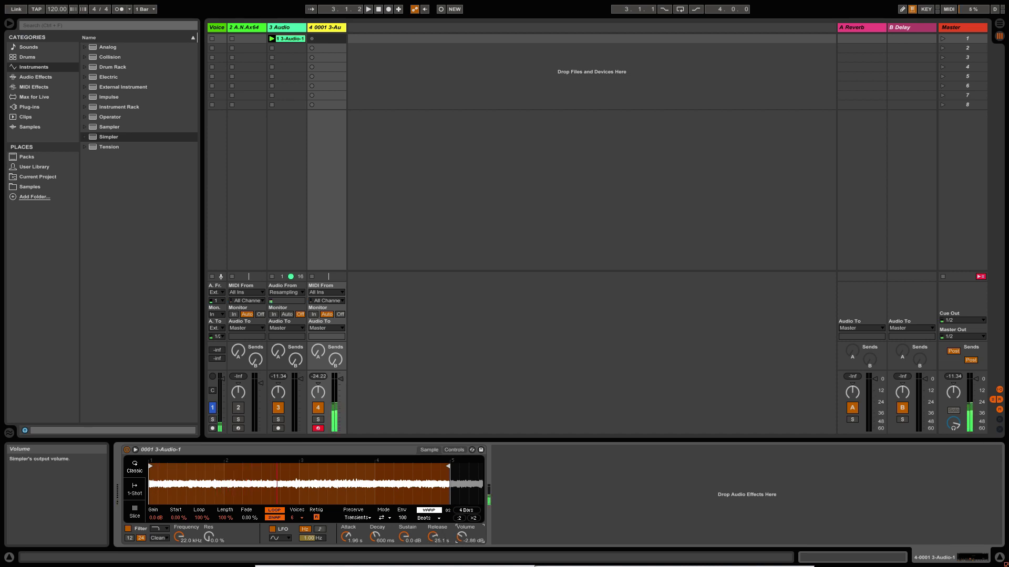
left_click_drag(463, 536, 458, 540)
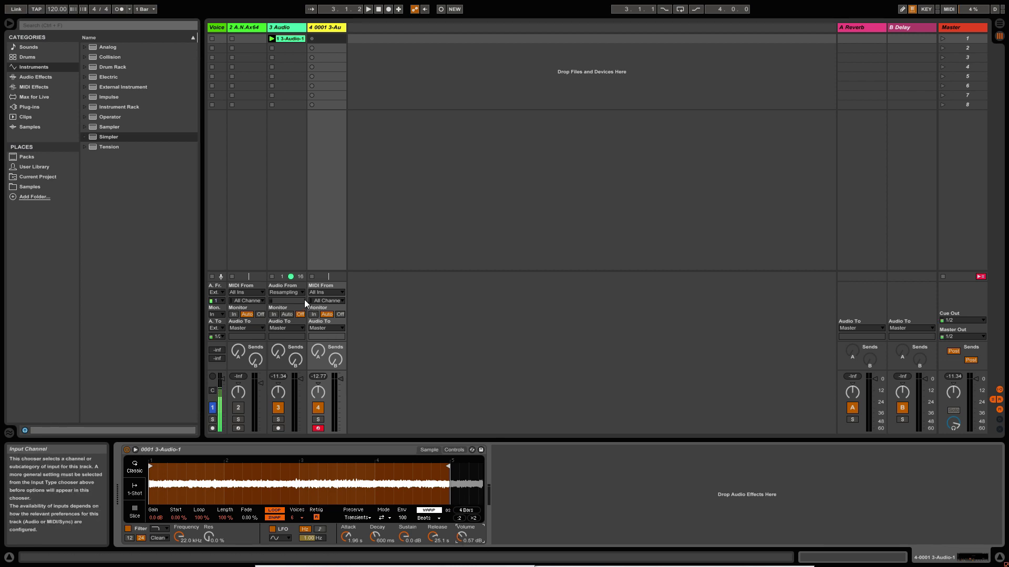
Show the Audio Effects category in the browser.
left_click(36, 77)
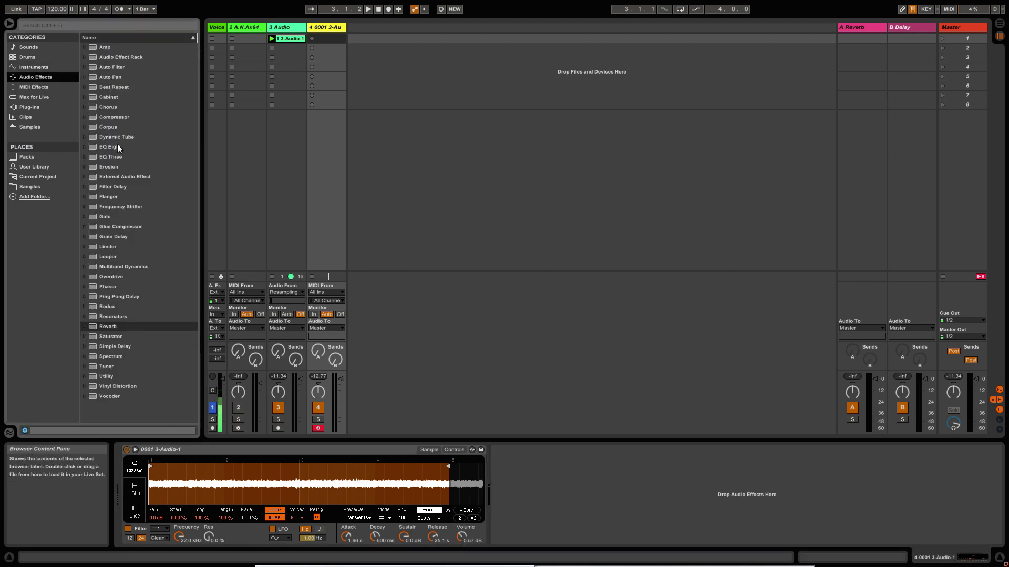
Add EQ Eight after Simpler and shape its bands into a band-pass around 1.34 kHz.
double_click(109, 147)
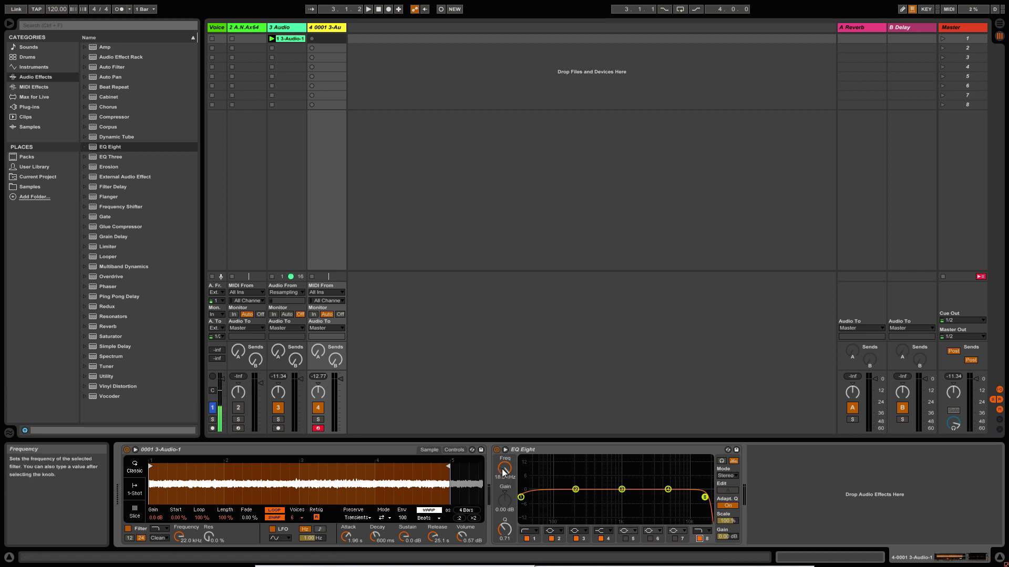
left_click_drag(705, 490, 673, 498)
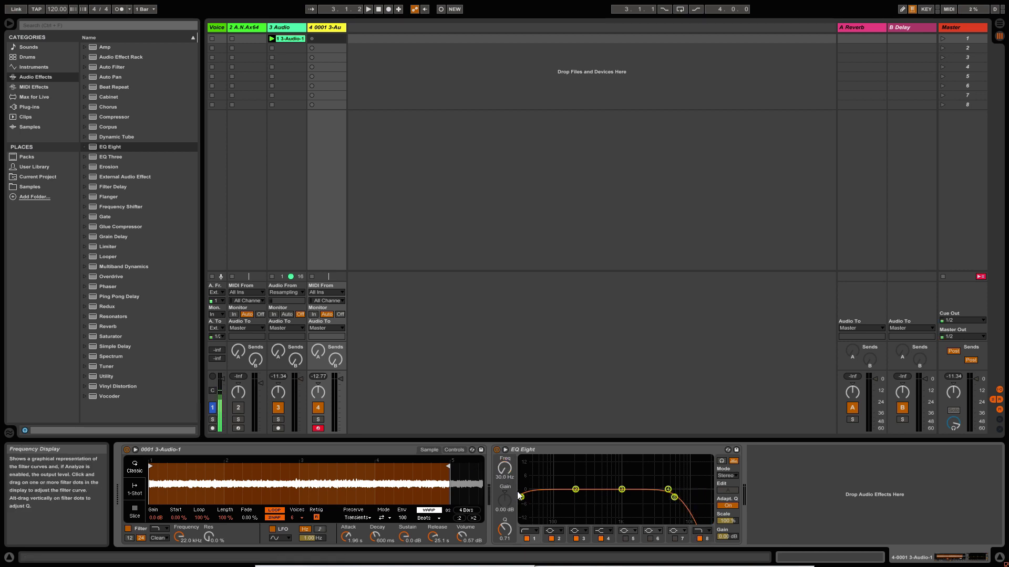
left_click_drag(520, 496, 577, 497)
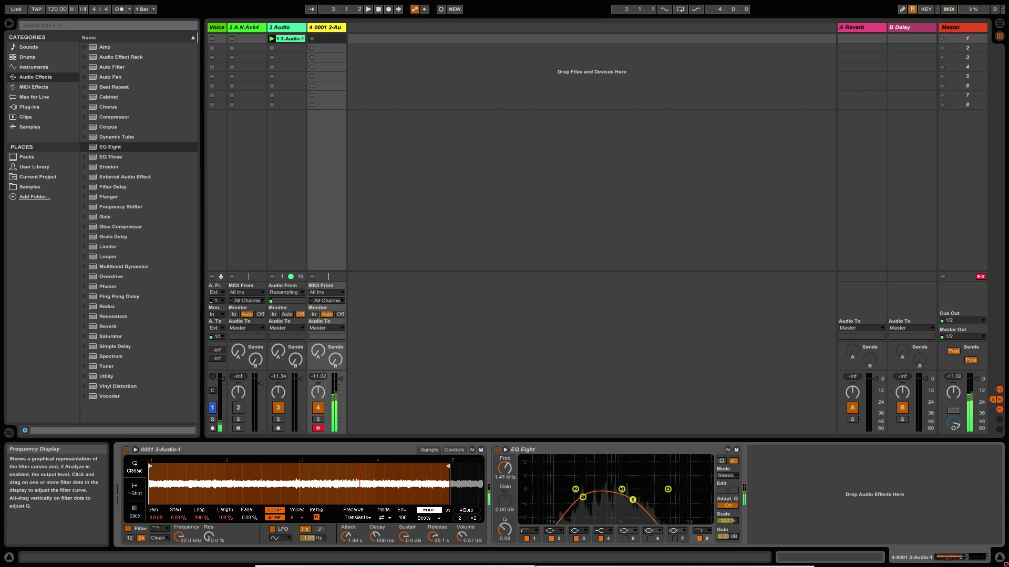
left_click_drag(620, 489, 630, 499)
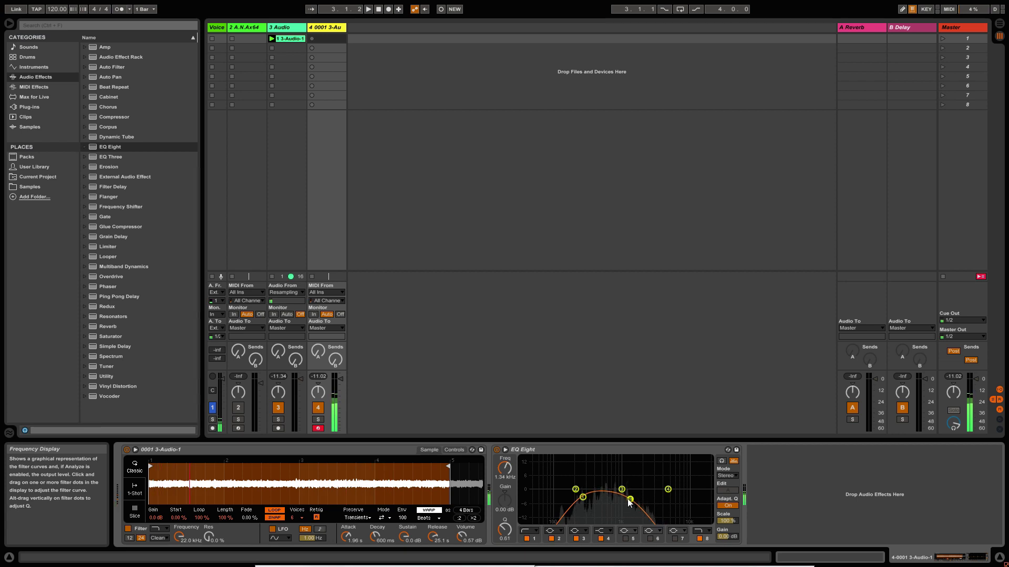